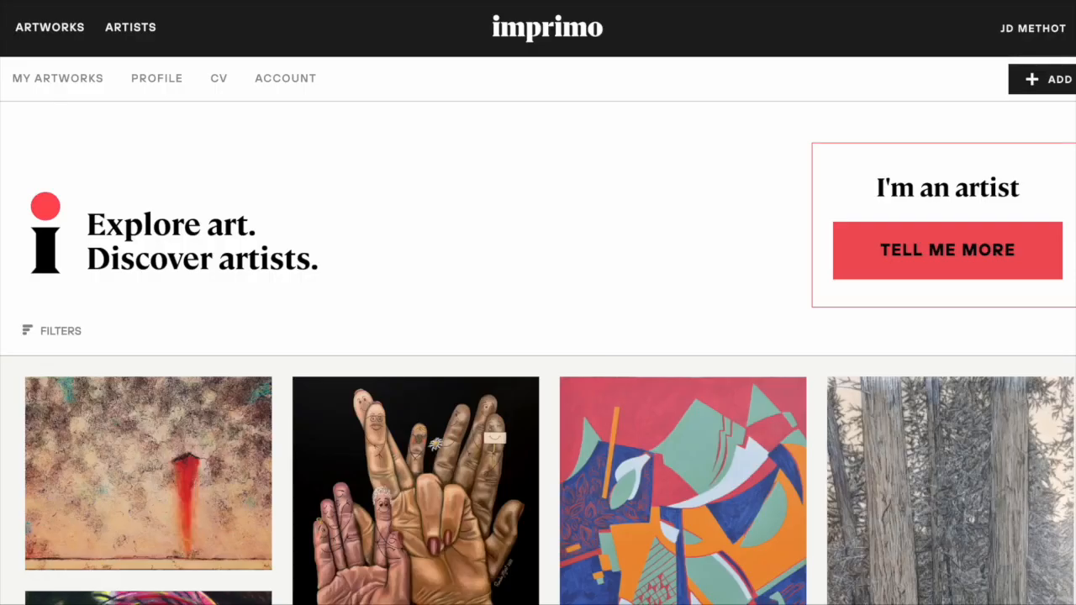
Scroll down the explore-art home page toward Paddy Lamb's artist listing
{"action": "scroll", "scroll_direction": "down", "scroll_amount": 3}
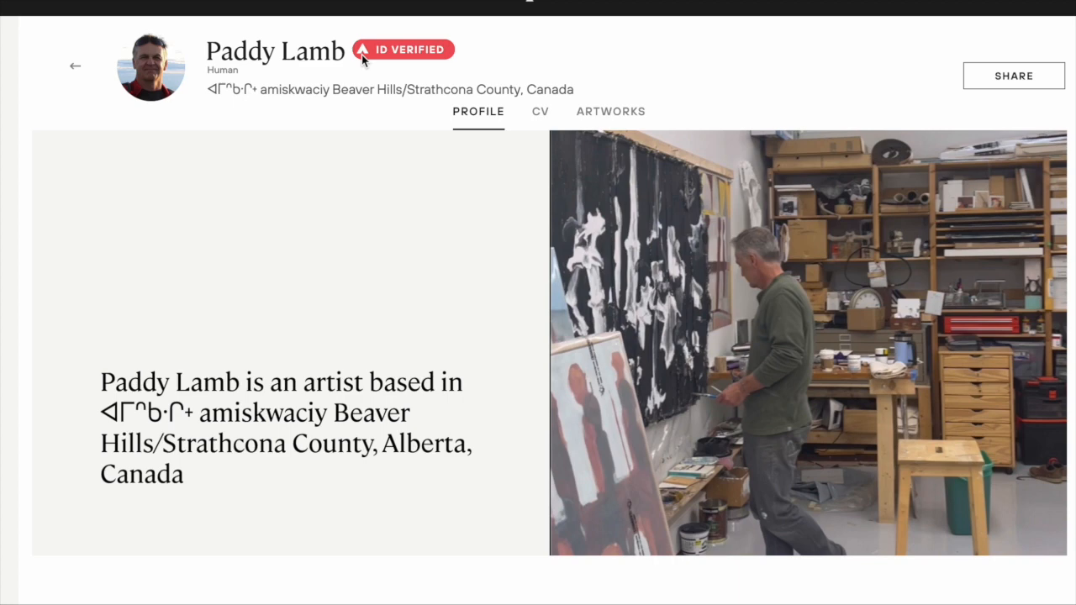
{"action": "scroll", "scroll_direction": "down", "scroll_amount": 3}
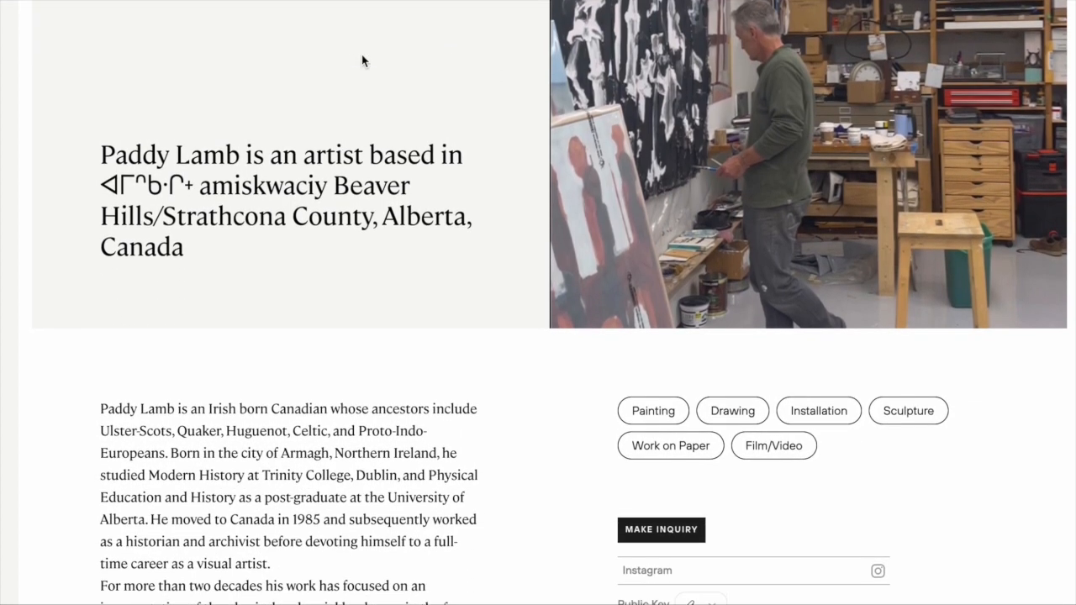
{"action": "scroll", "scroll_direction": "down", "scroll_amount": 3}
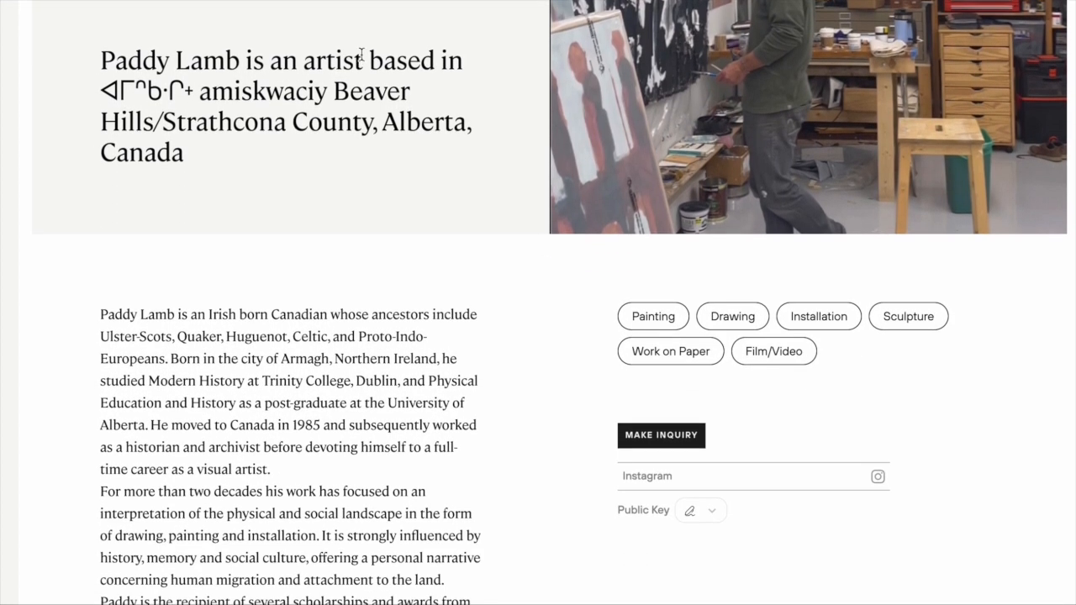
{"action": "scroll", "scroll_direction": "down", "scroll_amount": 3}
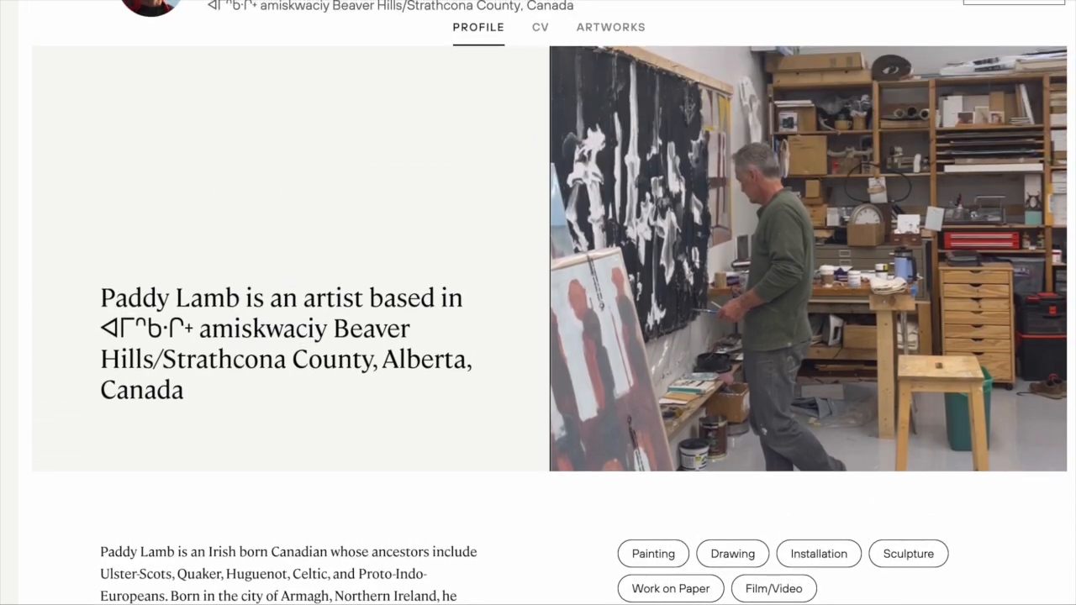
From the artist's CV exhibitions, open the 'Somewhere, Something Mindful' artwork record
{"action": "left_click", "coordinate": [540, 27]}
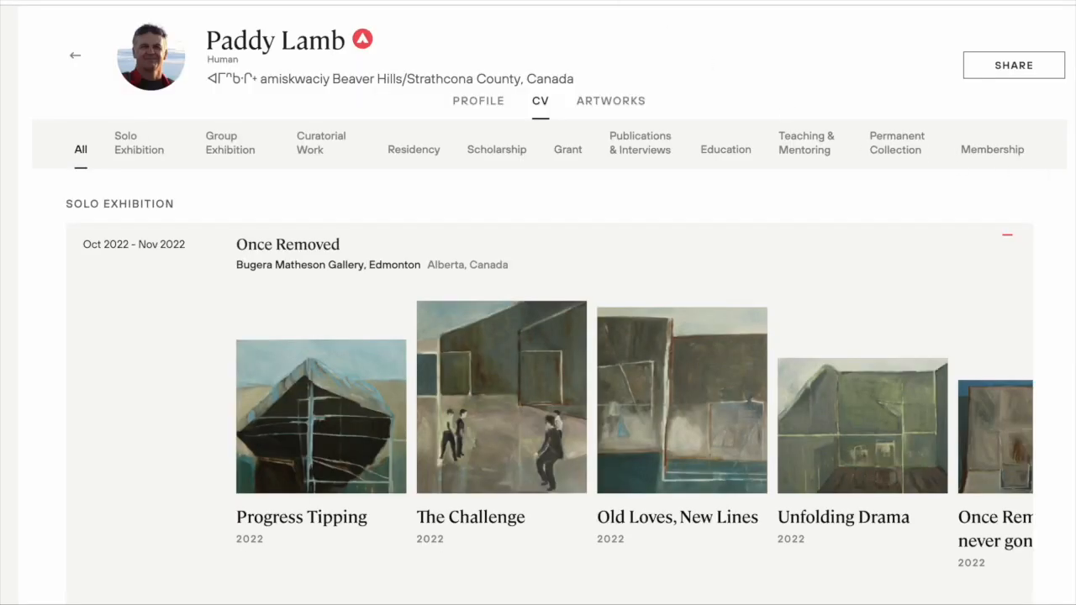
{"action": "scroll", "scroll_direction": "down", "scroll_amount": 3}
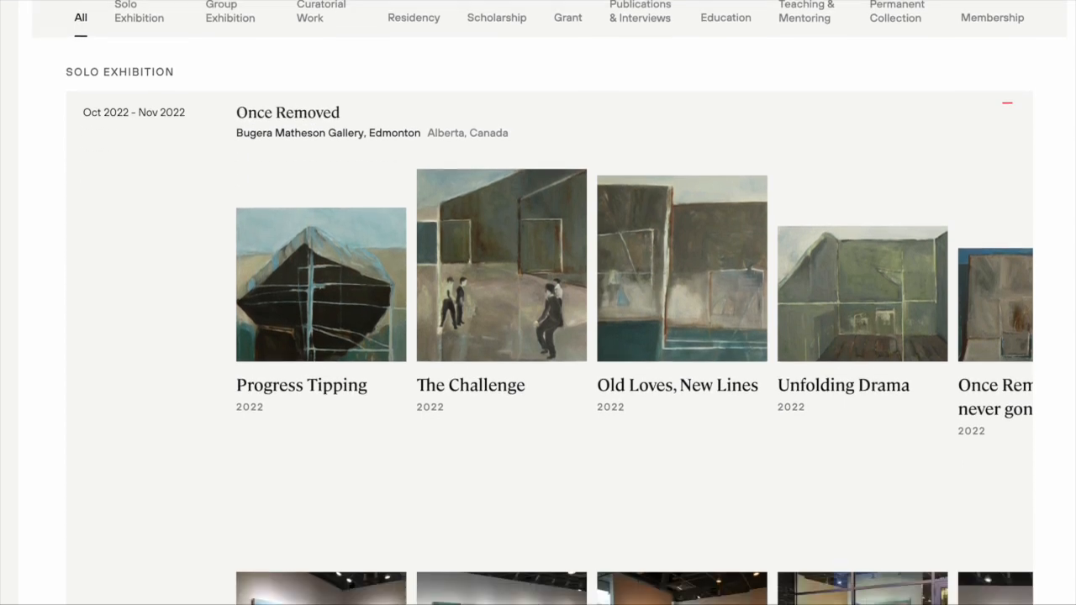
{"action": "scroll", "scroll_direction": "down", "scroll_amount": 3}
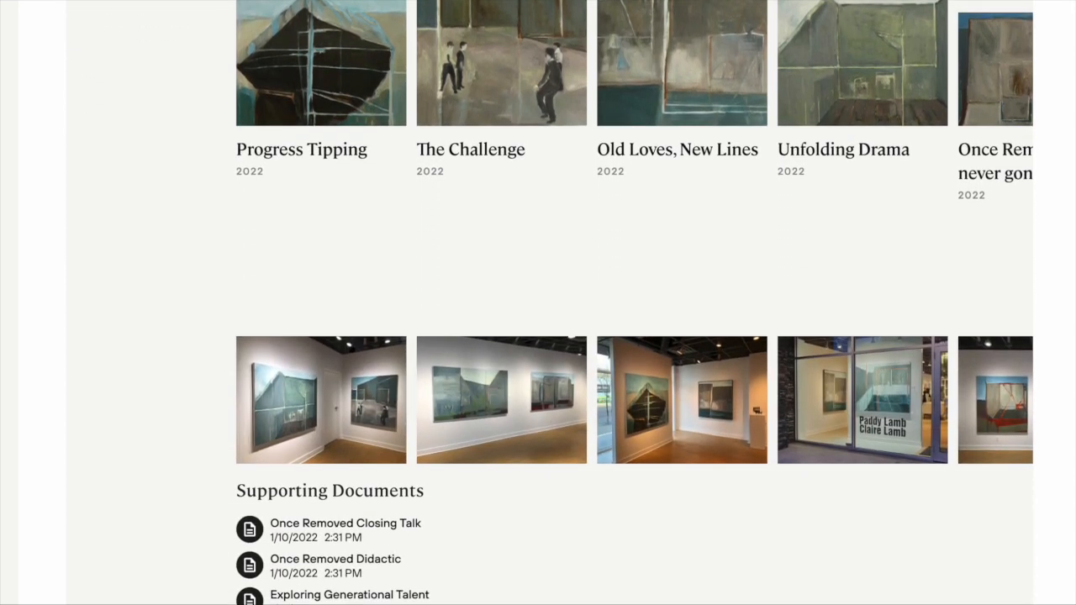
{"action": "scroll", "scroll_direction": "down", "scroll_amount": 3}
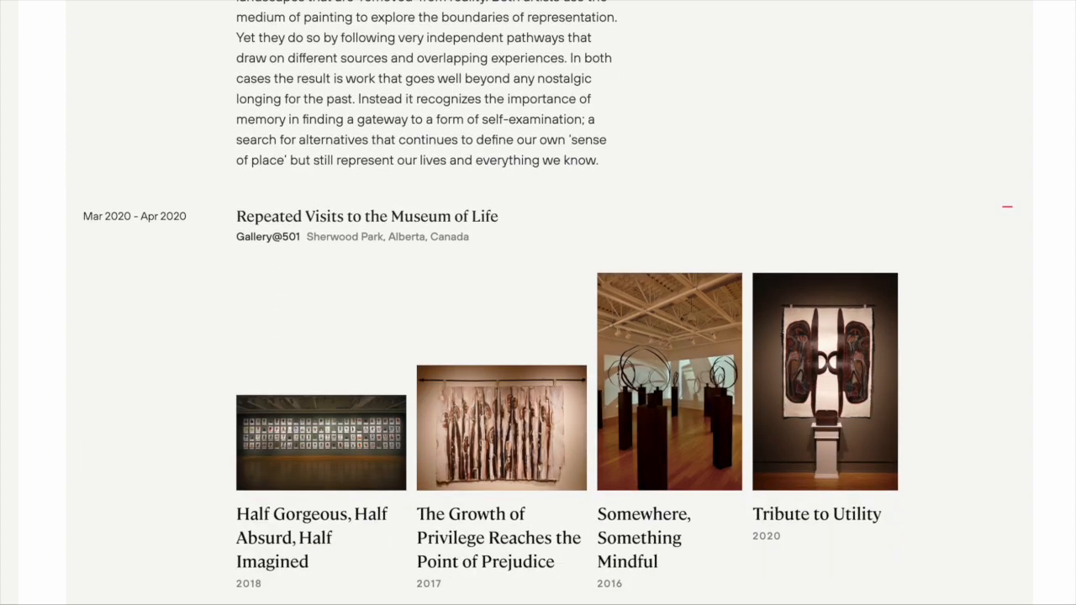
{"action": "left_click", "coordinate": [670, 380]}
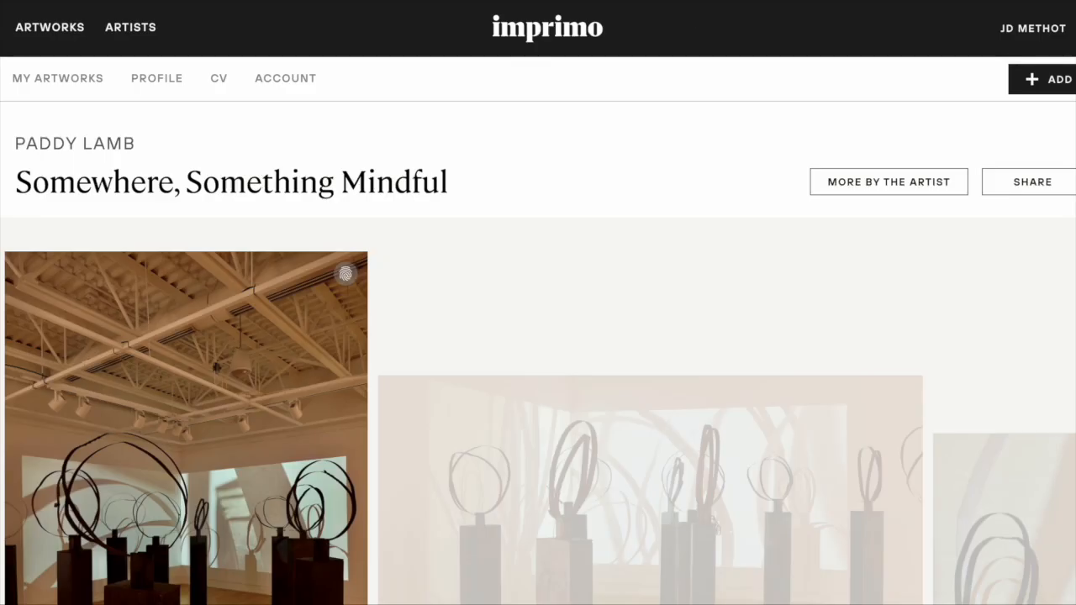
{"action": "scroll", "scroll_direction": "down", "scroll_amount": 3}
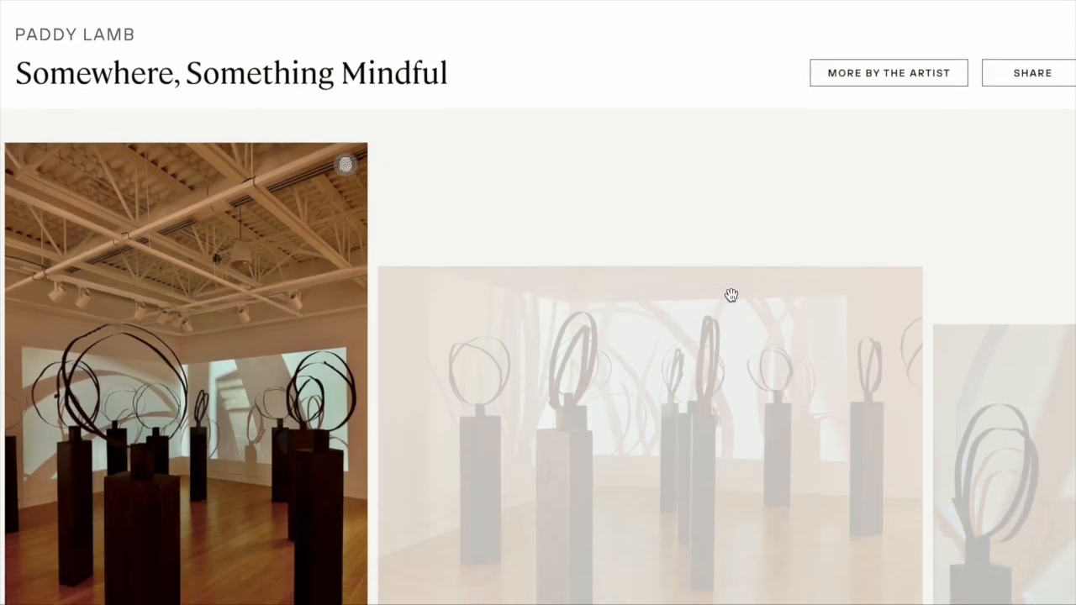
{"action": "scroll", "scroll_direction": "down", "scroll_amount": 3}
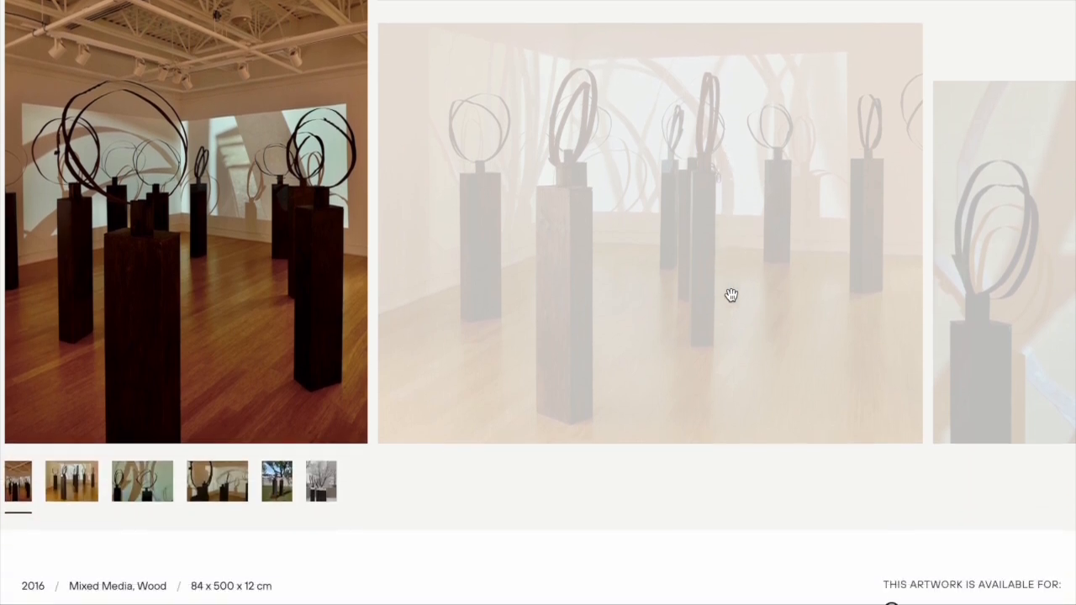
{"action": "scroll", "scroll_direction": "down", "scroll_amount": 3}
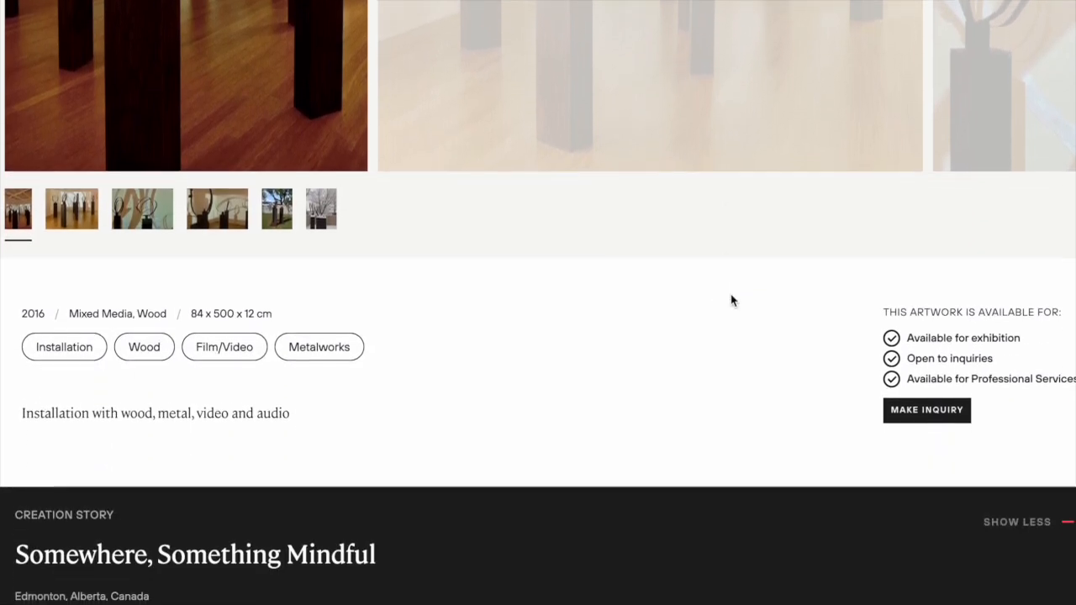
{"action": "scroll", "scroll_direction": "down", "scroll_amount": 3}
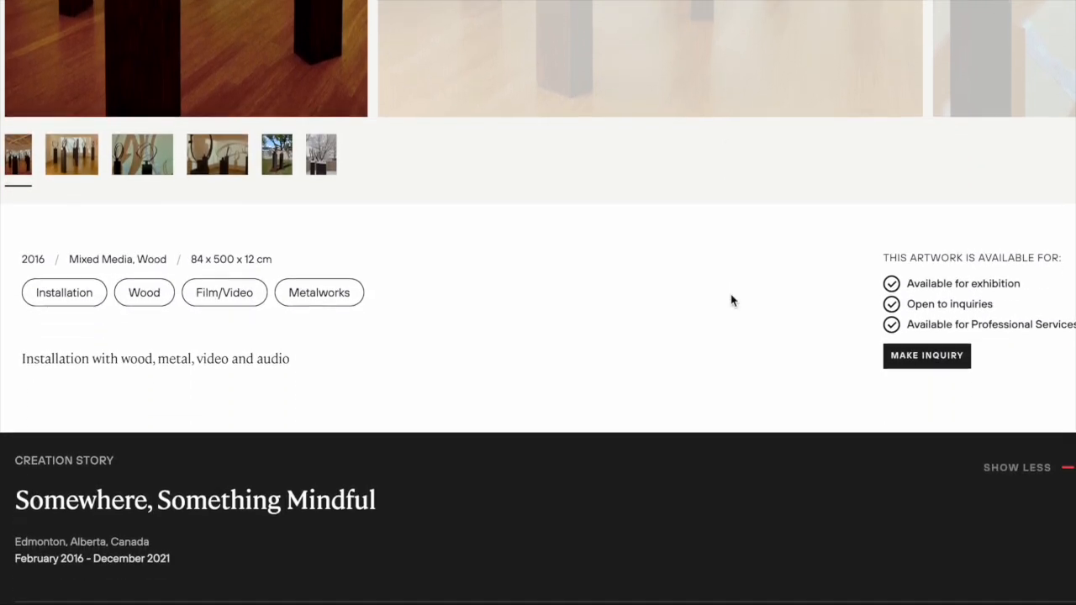
{"action": "scroll", "scroll_direction": "down", "scroll_amount": 3}
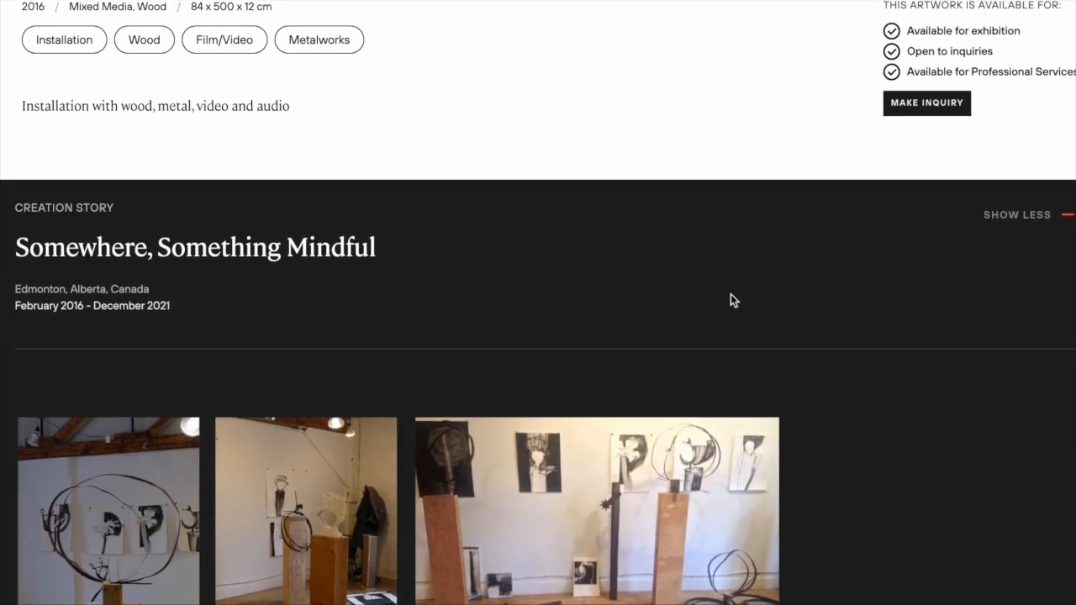
Show the embedded Vimeo installation video in the Creation Story carousel and reveal the story text
{"action": "scroll", "scroll_direction": "down", "scroll_amount": 3}
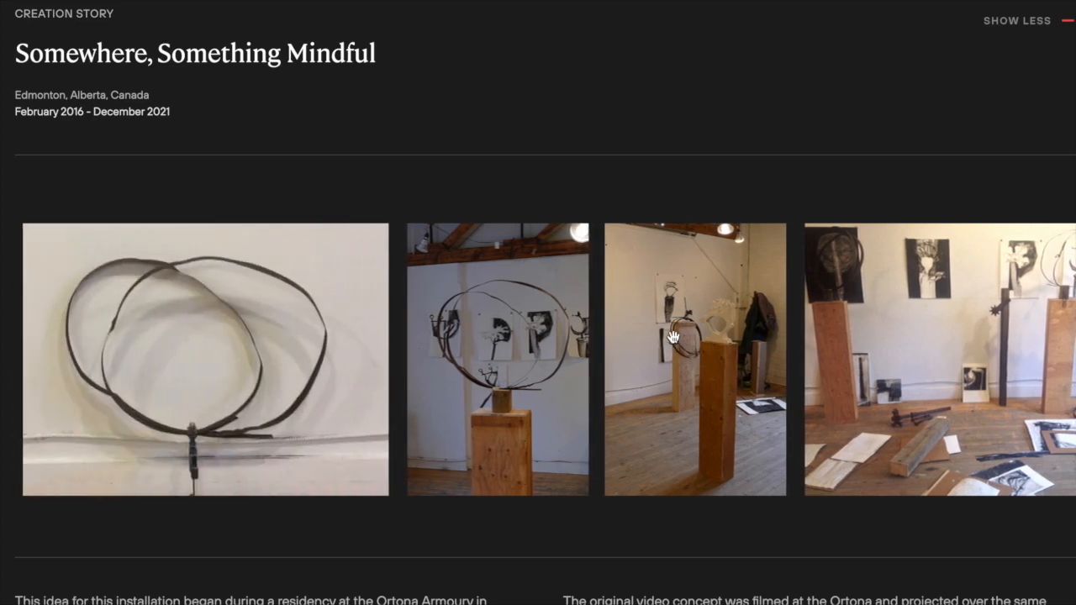
{"action": "left_click", "coordinate": [205, 360]}
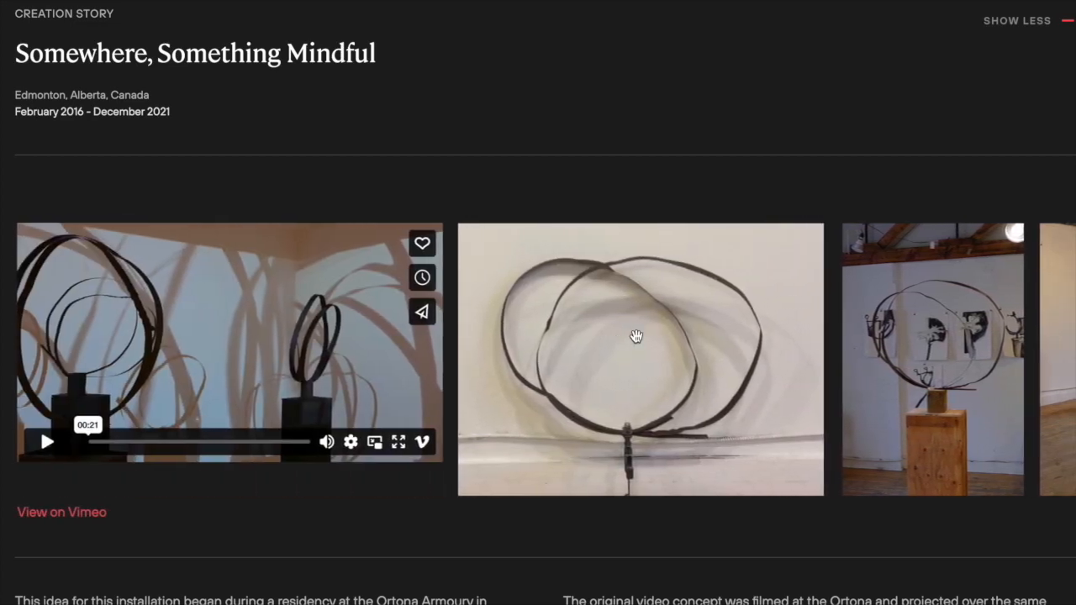
{"action": "scroll", "scroll_direction": "down", "scroll_amount": 3}
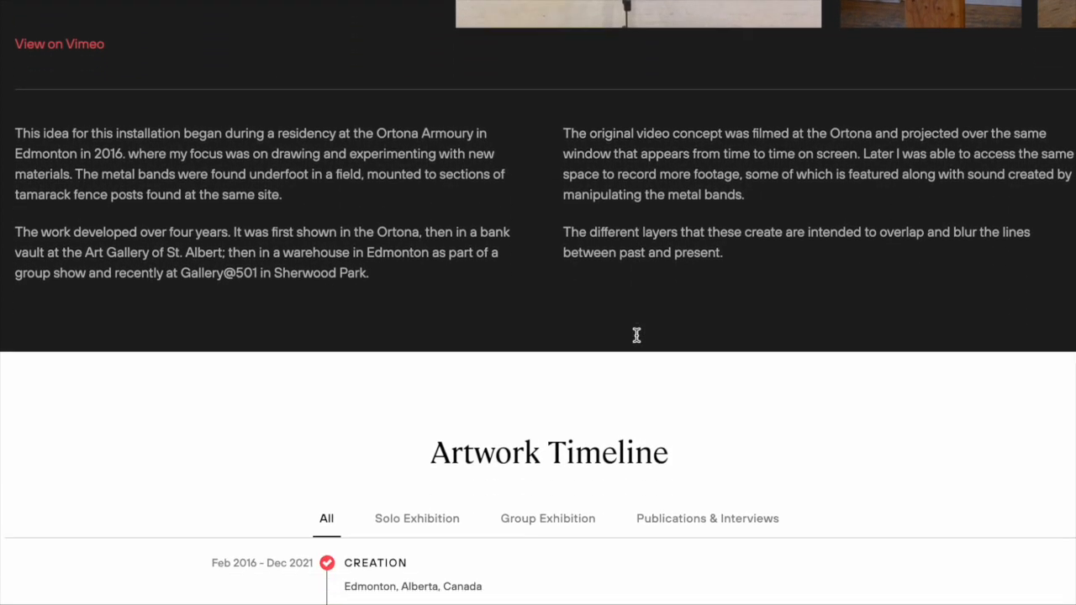
{"action": "scroll", "scroll_direction": "down", "scroll_amount": 3}
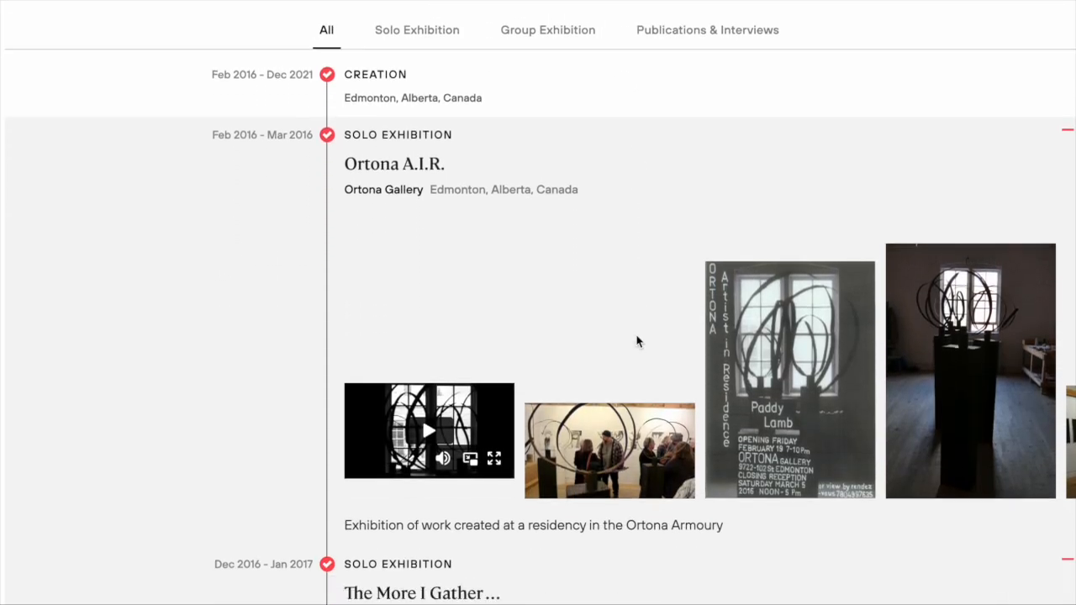
{"action": "scroll", "scroll_direction": "down", "scroll_amount": 3}
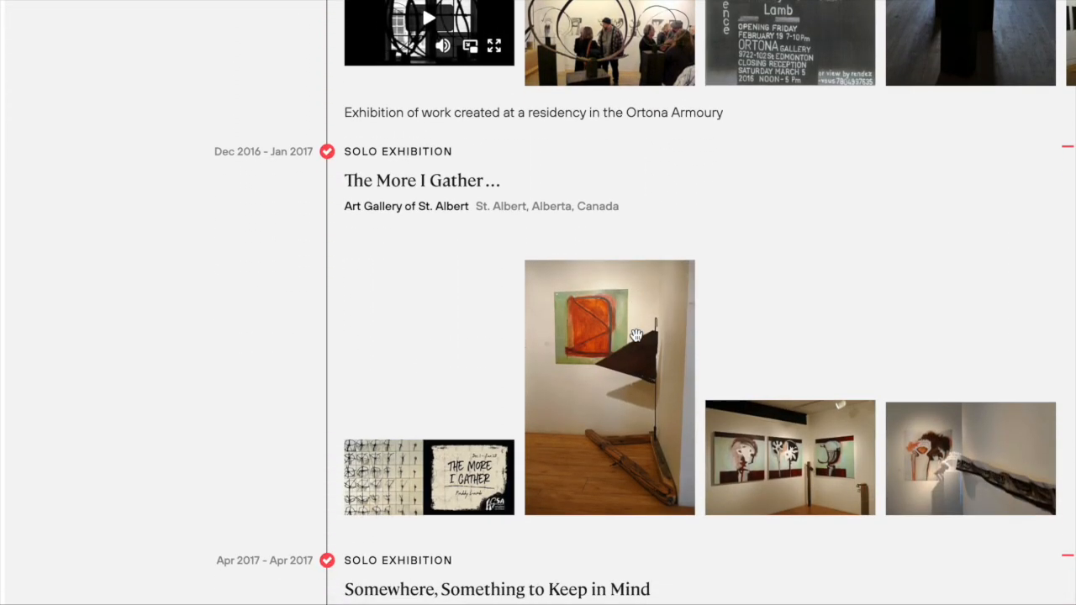
{"action": "scroll", "scroll_direction": "down", "scroll_amount": 3}
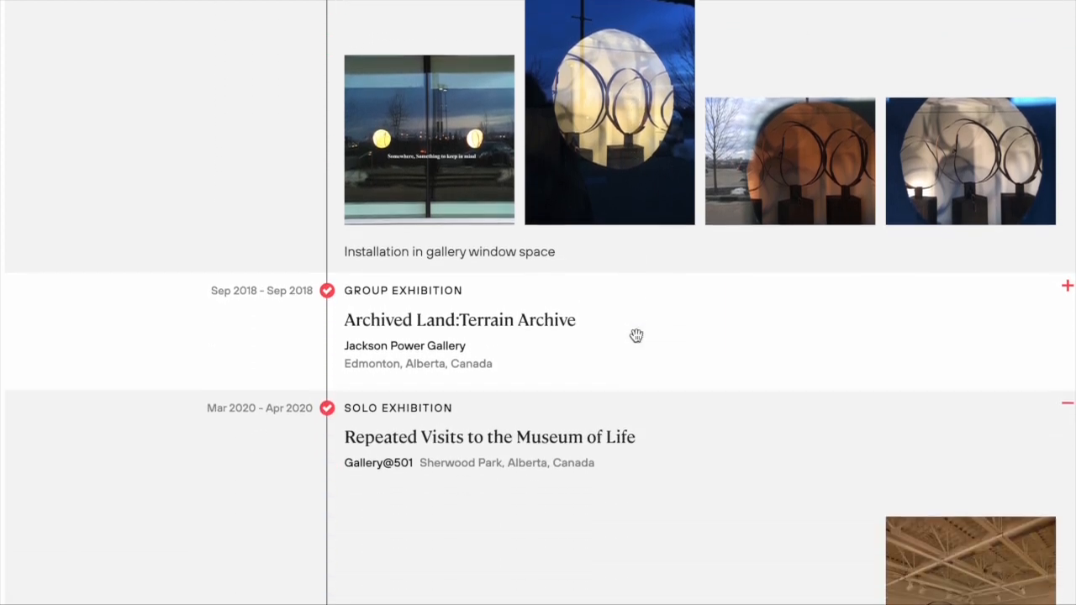
{"action": "scroll", "scroll_direction": "down", "scroll_amount": 3}
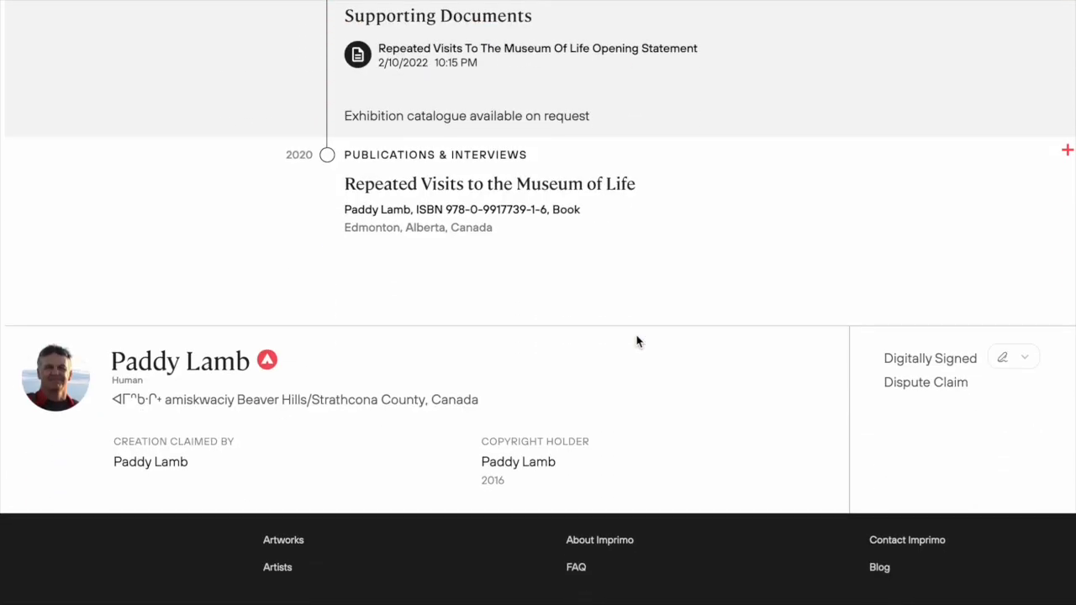
Reveal the 'Digitally Signed' verification popover with JSON download and public key options
{"action": "scroll", "scroll_direction": "down", "scroll_amount": 3}
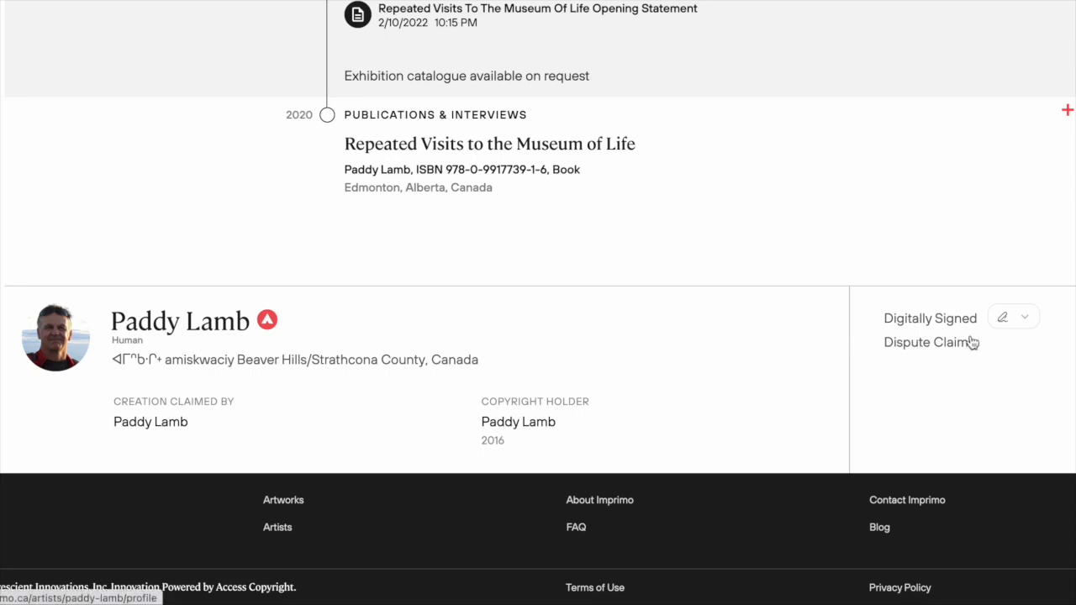
{"action": "left_click", "coordinate": [1026, 317]}
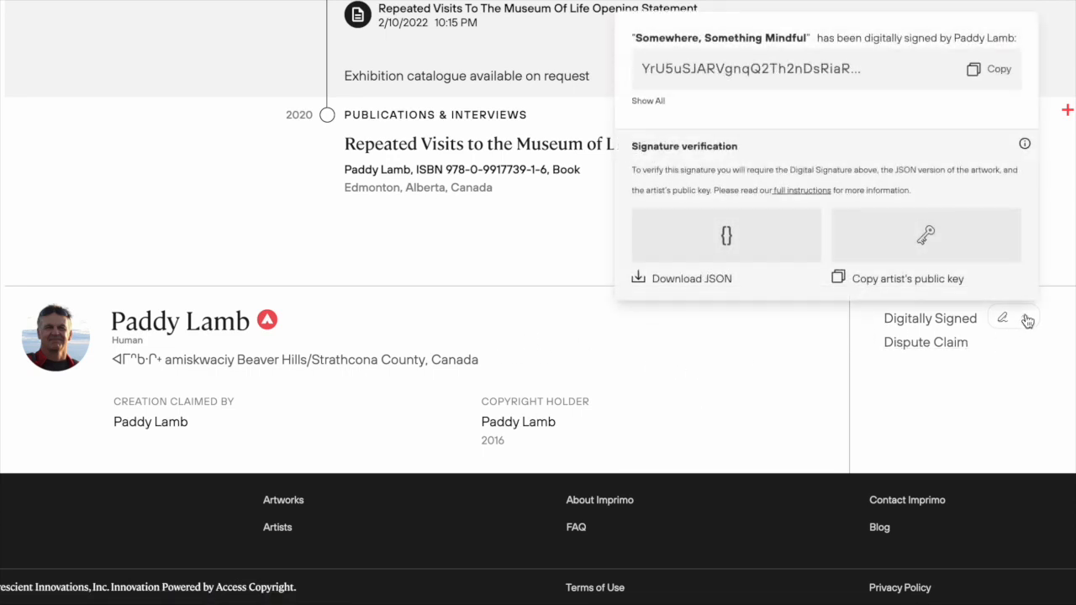
{"action": "mouse_move", "coordinate": [267, 319]}
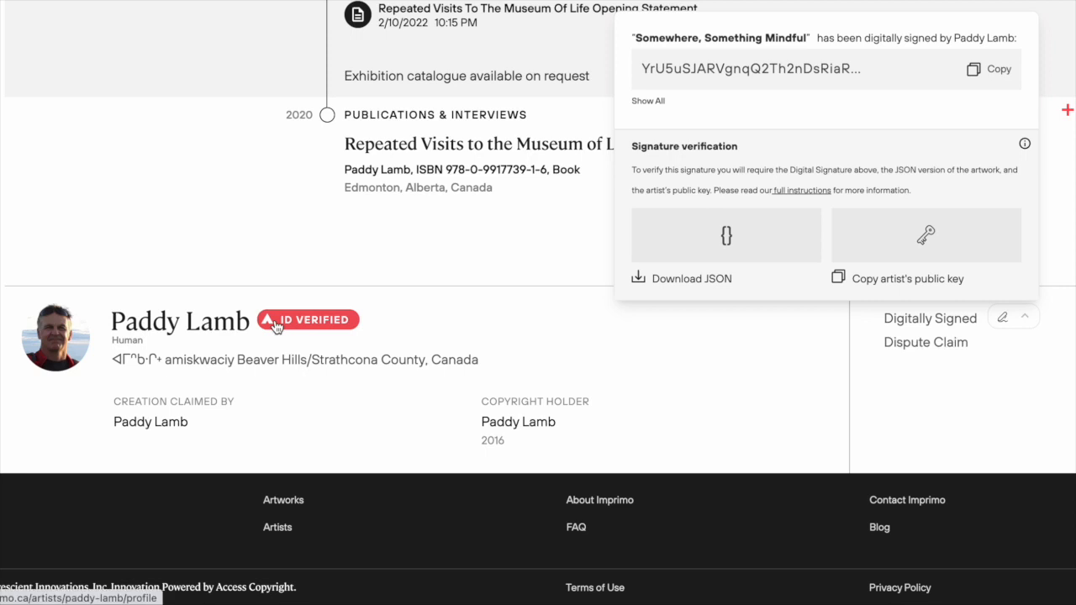
{"action": "mouse_move", "coordinate": [279, 326]}
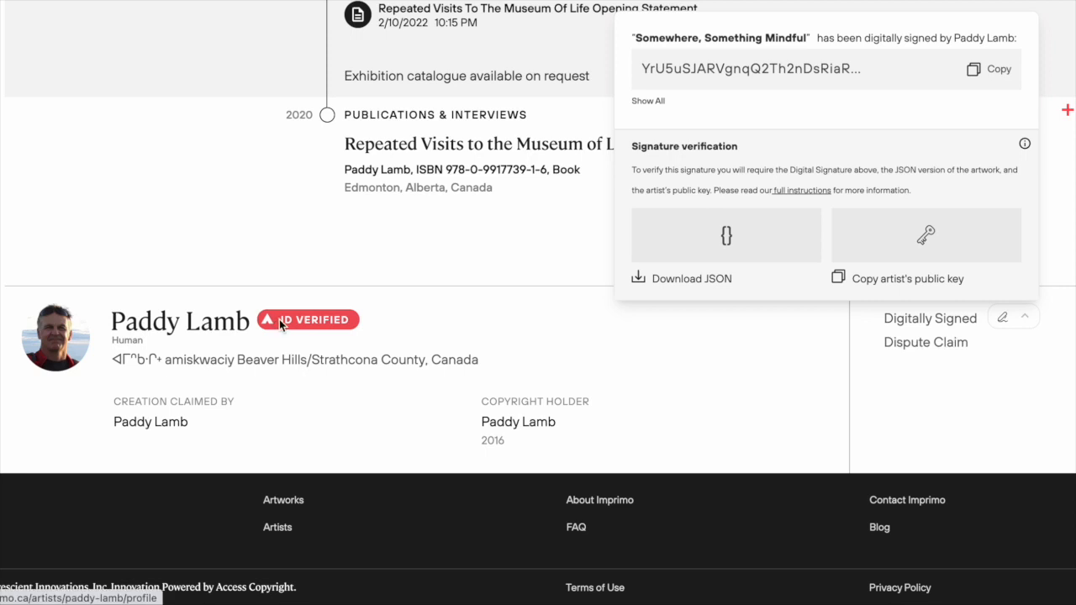
{"action": "left_click", "coordinate": [267, 320]}
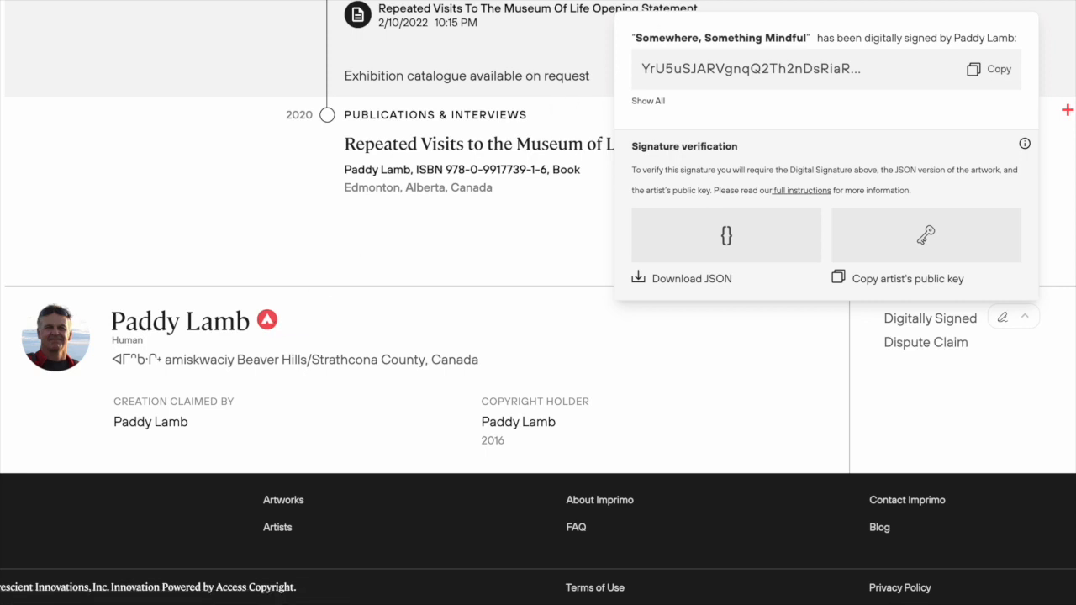